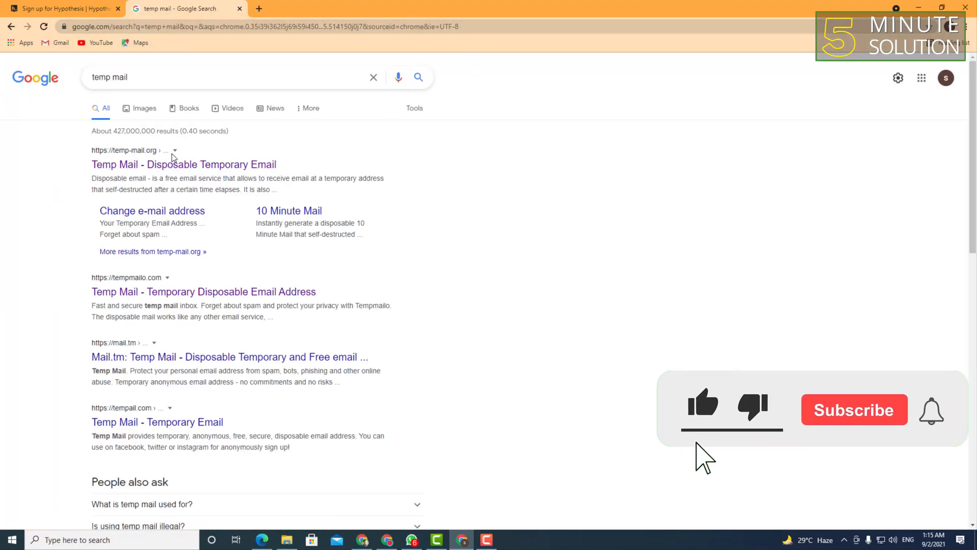
Go to the temp-mail.org disposable email site from the Google search results.
{"action": "scroll", "scroll_direction": "down", "scroll_amount": 3}
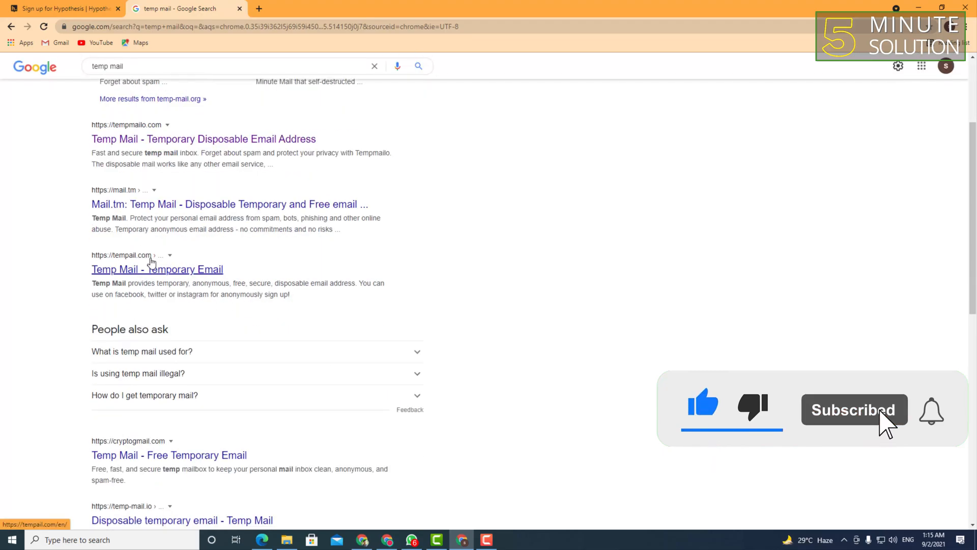
{"action": "scroll", "scroll_direction": "down", "scroll_amount": 3}
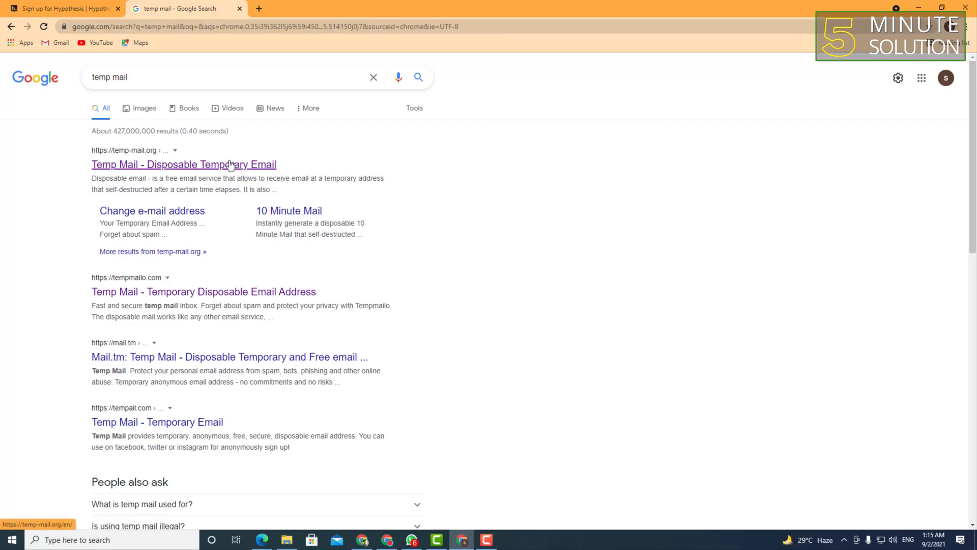
{"action": "left_click", "coordinate": [183, 164]}
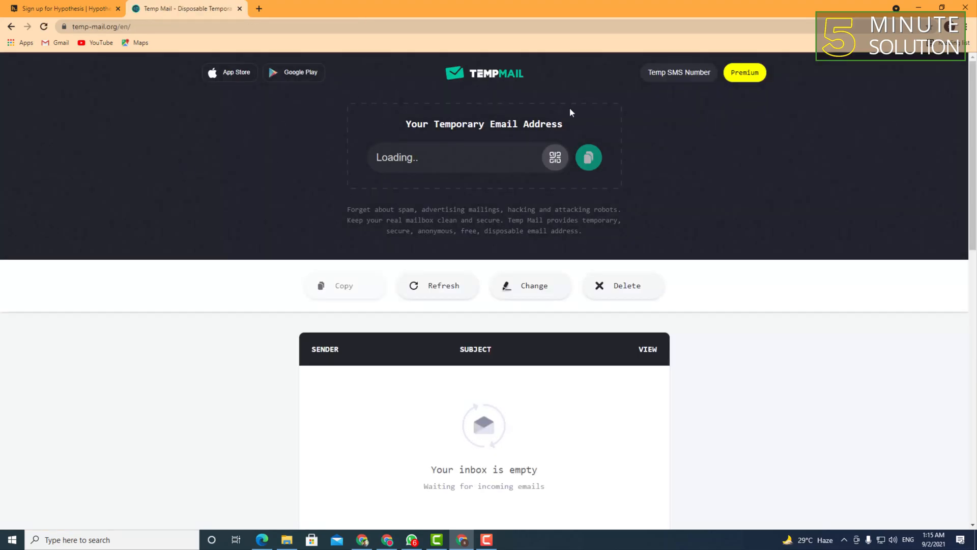
{"action": "mouse_move", "coordinate": [201, 67]}
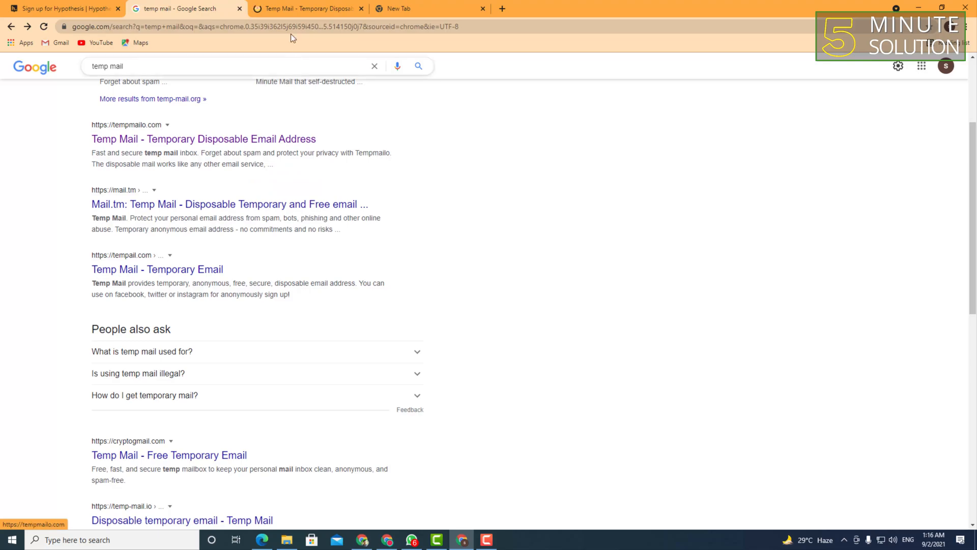
Close the Tempmailo tab and reopen temp-mail.org from the search results.
{"action": "left_click", "coordinate": [306, 8]}
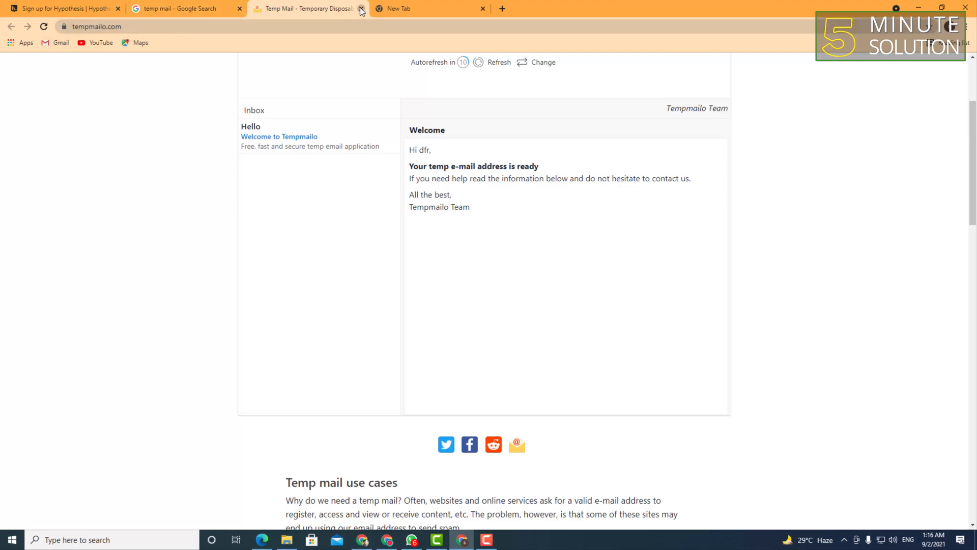
{"action": "left_click", "coordinate": [360, 8]}
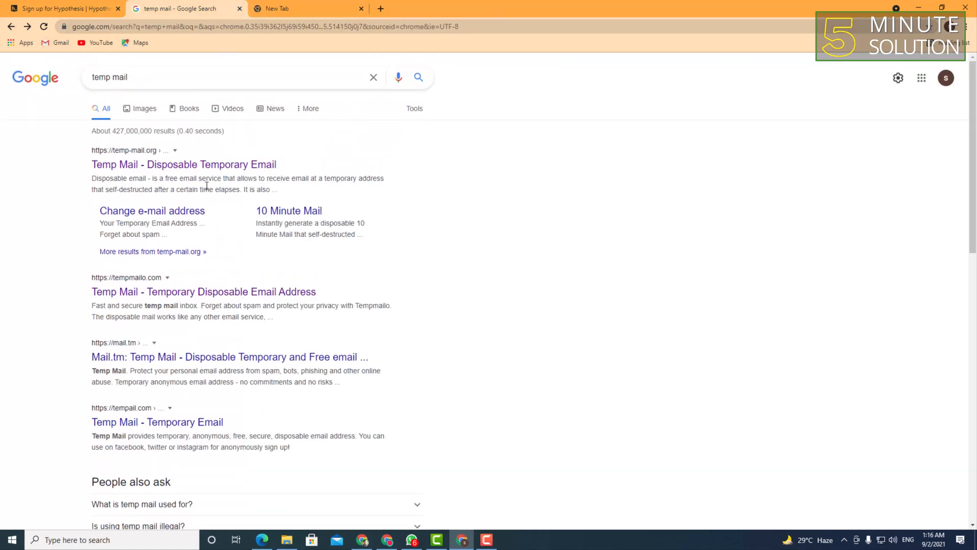
{"action": "left_click", "coordinate": [184, 164]}
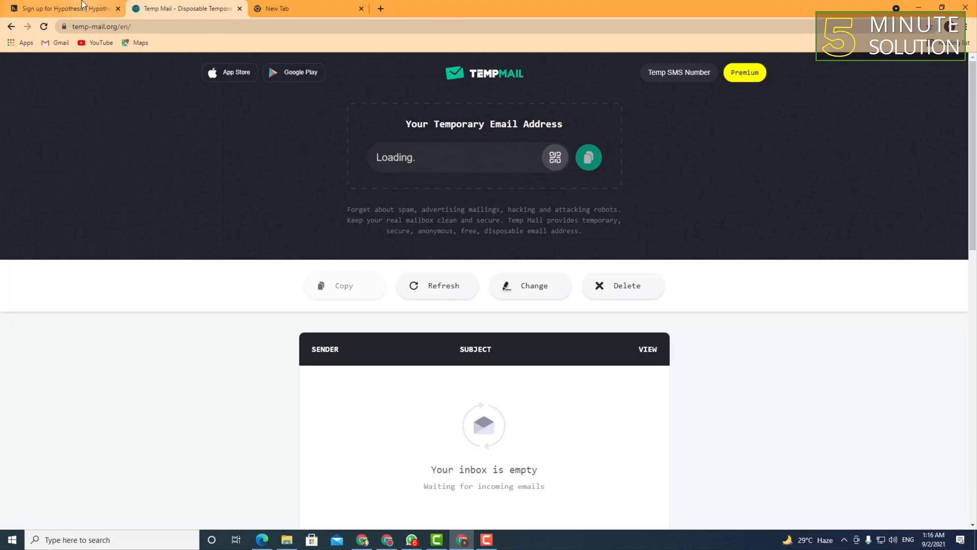
Check the Temp Mail page for the generated address, then return to the Hypothesis sign-up form.
{"action": "left_click", "coordinate": [62, 8]}
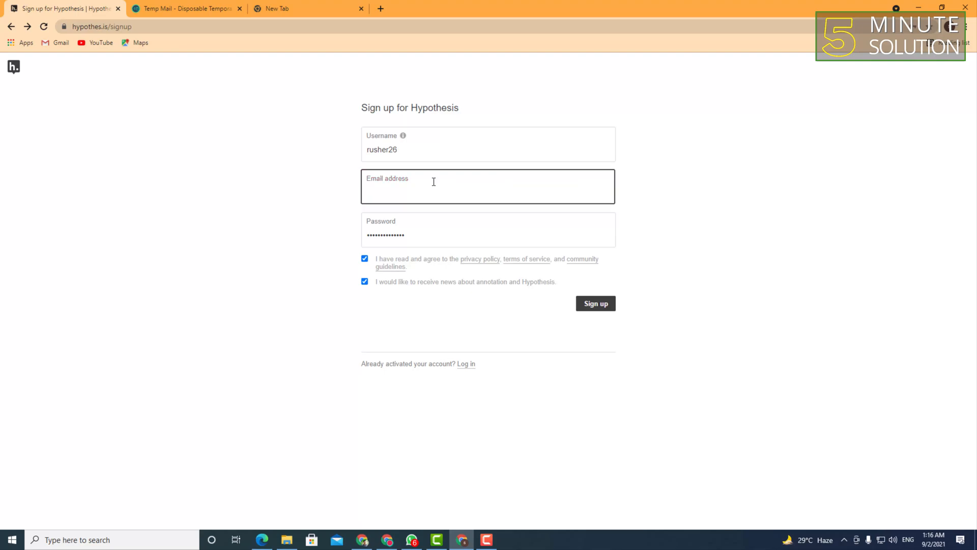
{"action": "left_click", "coordinate": [305, 8]}
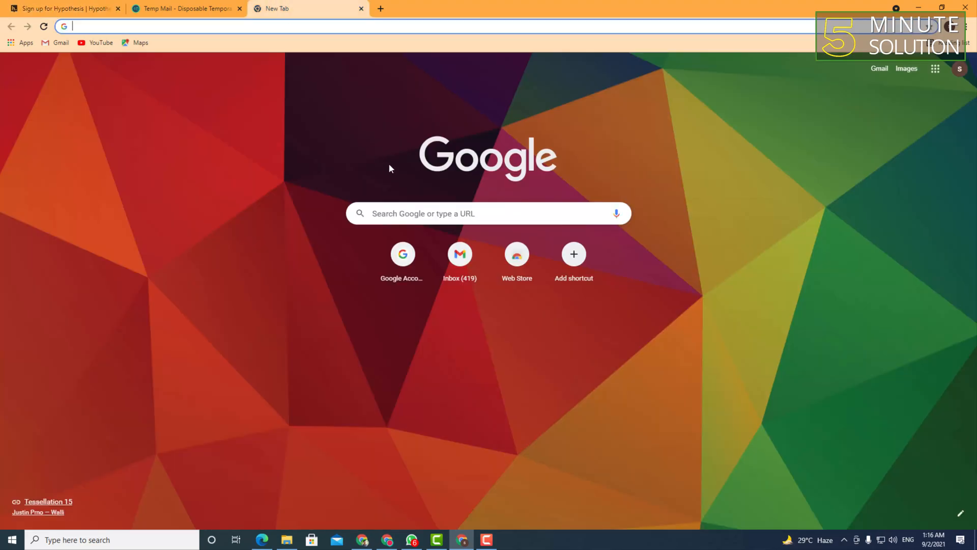
{"action": "left_click", "coordinate": [185, 8]}
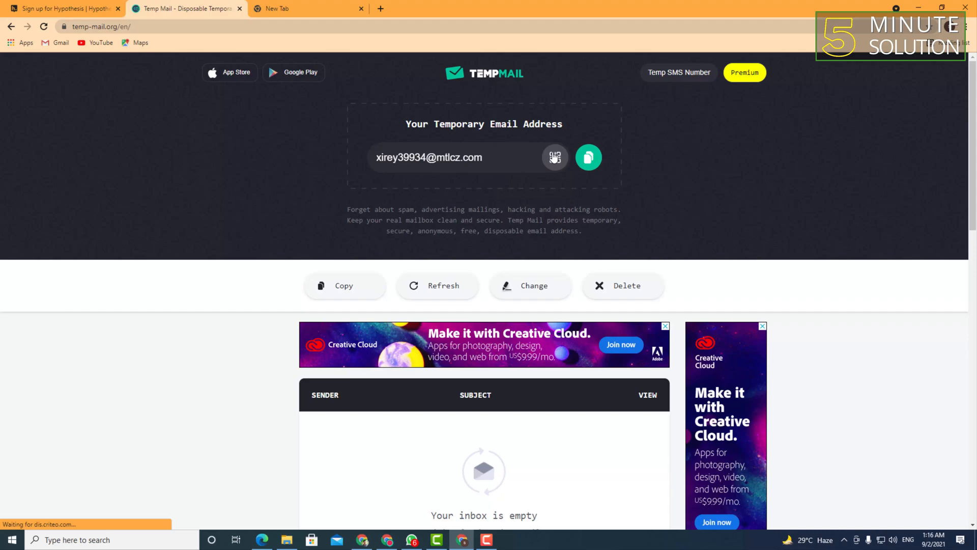
{"action": "left_click", "coordinate": [62, 8]}
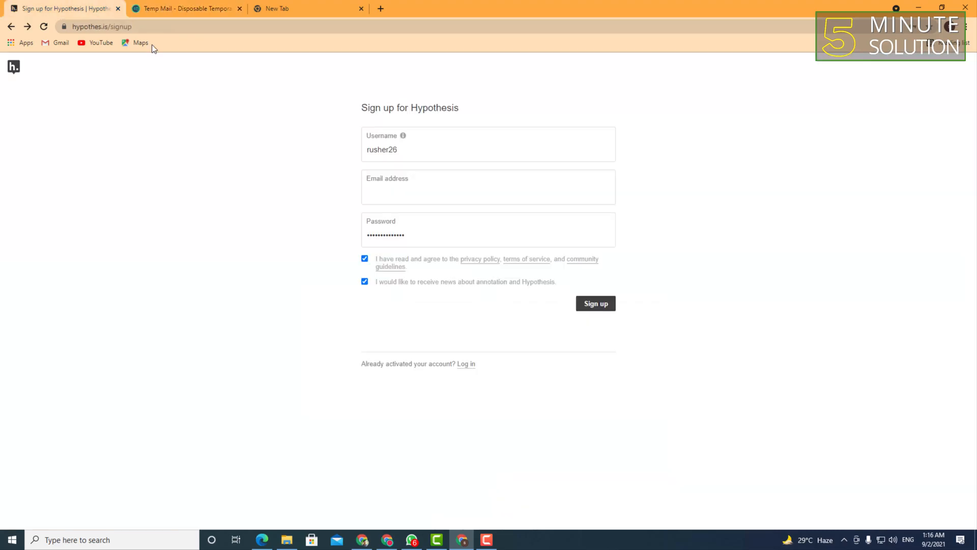
{"action": "left_click", "coordinate": [487, 186]}
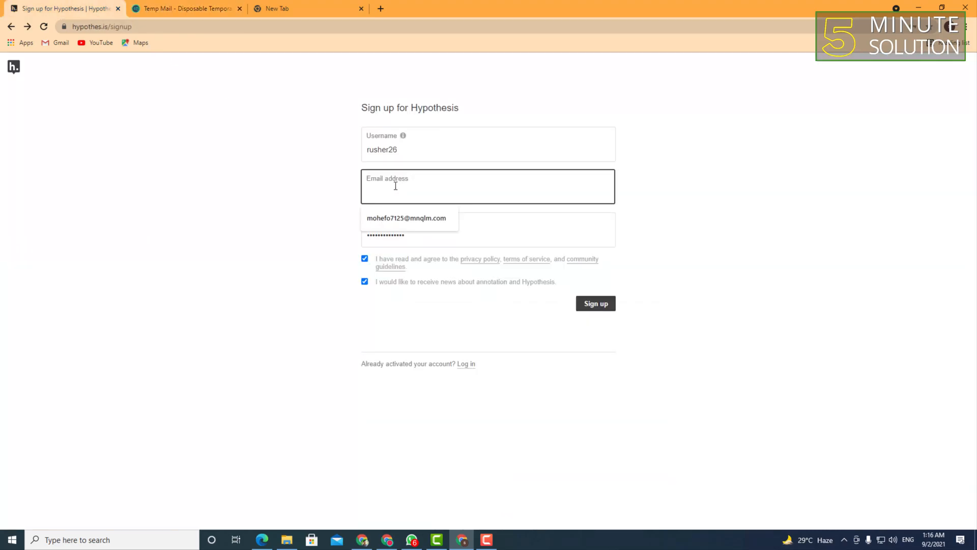
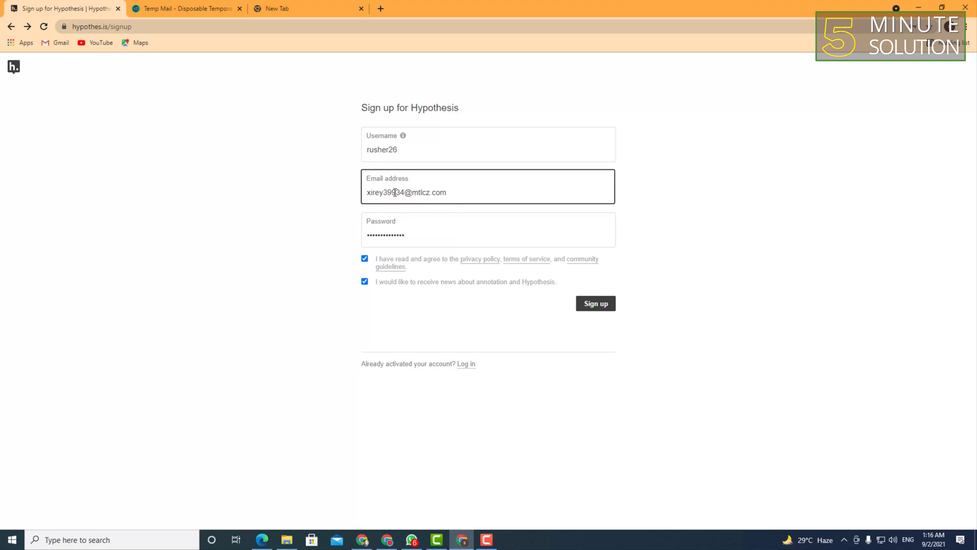
{"action": "left_click", "coordinate": [594, 303]}
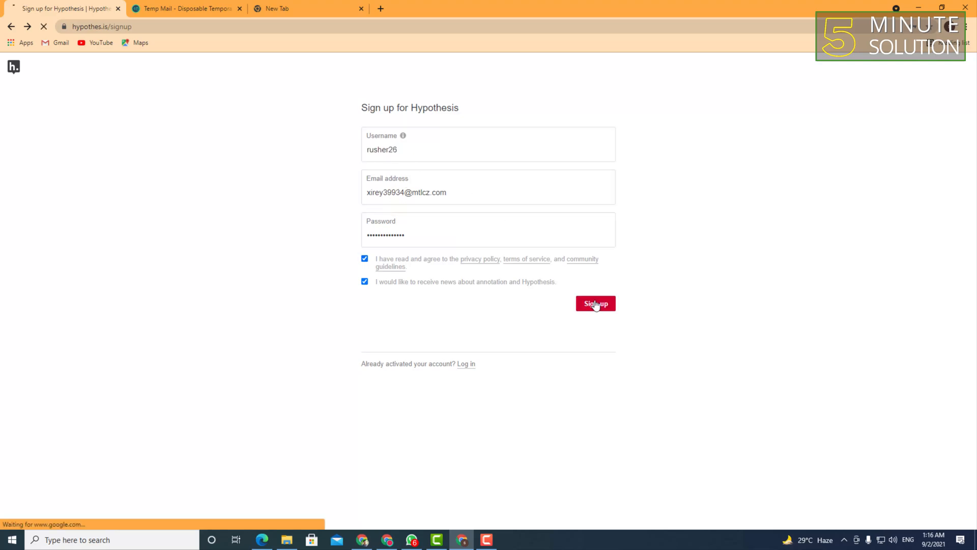
{"action": "left_click", "coordinate": [594, 304]}
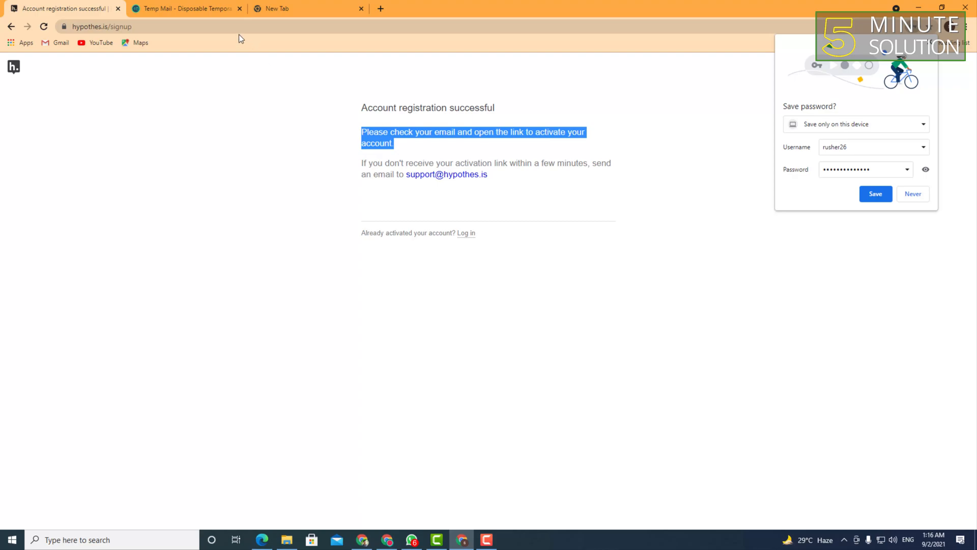
View the Hypothesis "Please activate your account" email in the Temp Mail inbox and follow its activation link.
{"action": "left_click", "coordinate": [184, 8]}
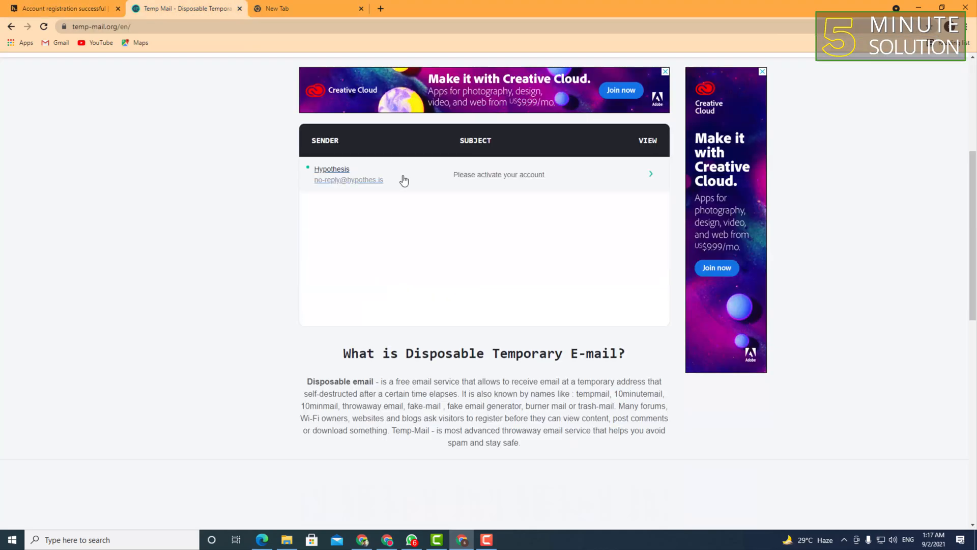
{"action": "left_click", "coordinate": [498, 174]}
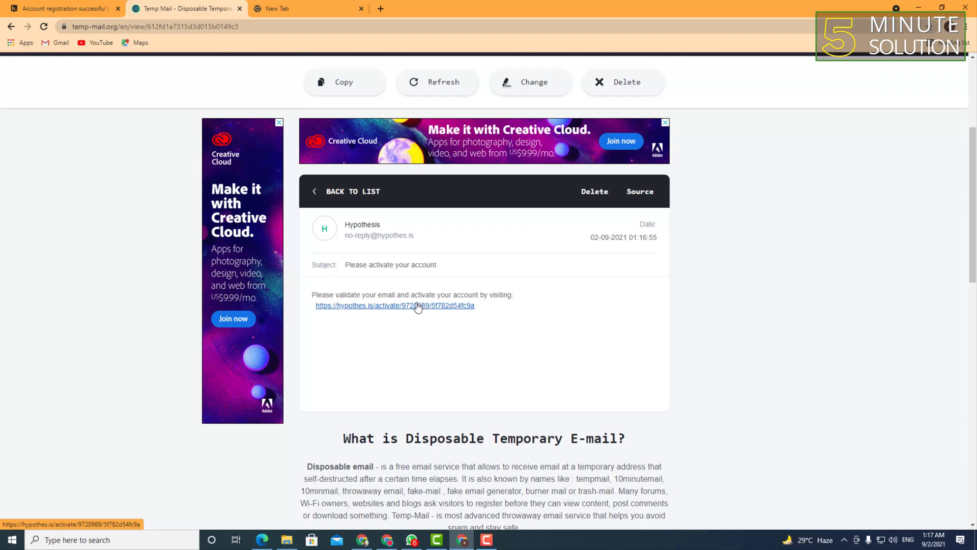
{"action": "left_click", "coordinate": [394, 305]}
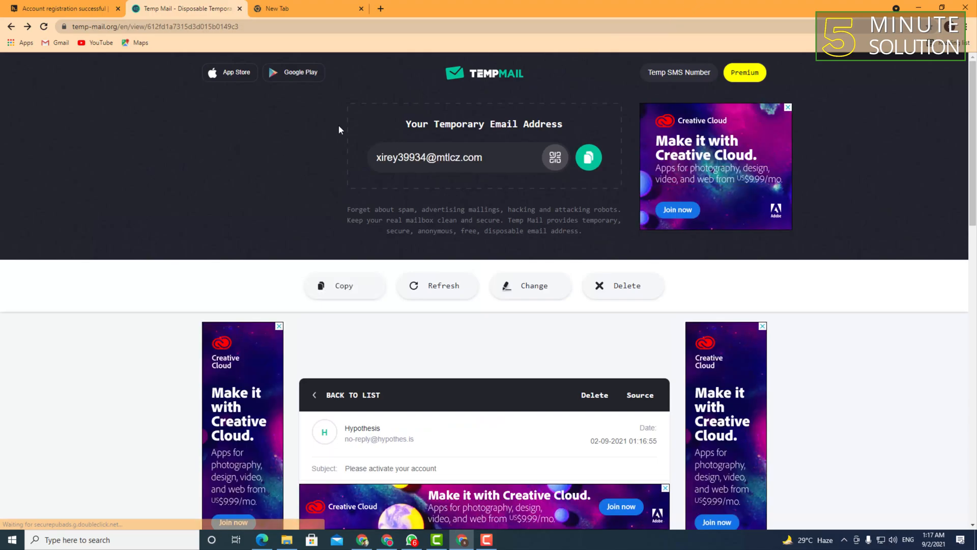
{"action": "mouse_move", "coordinate": [323, 136]}
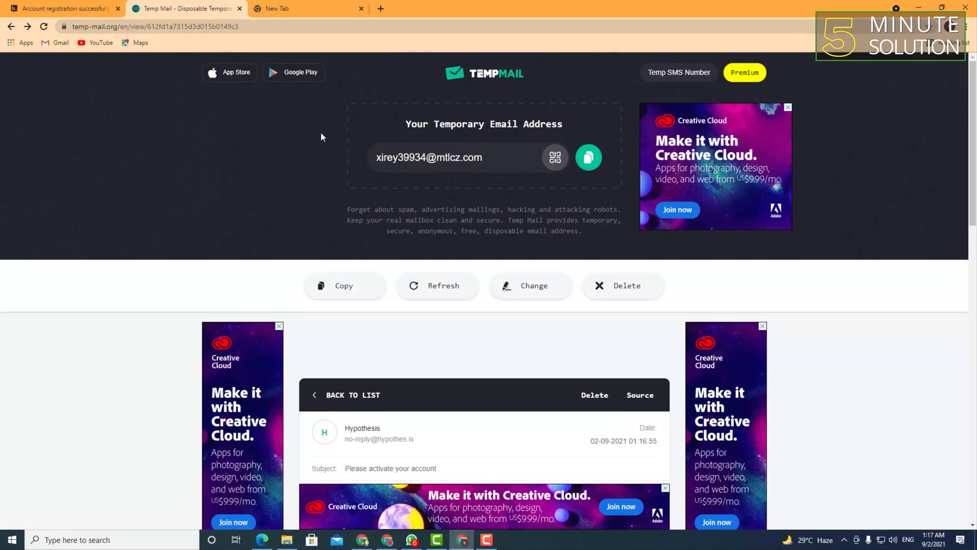